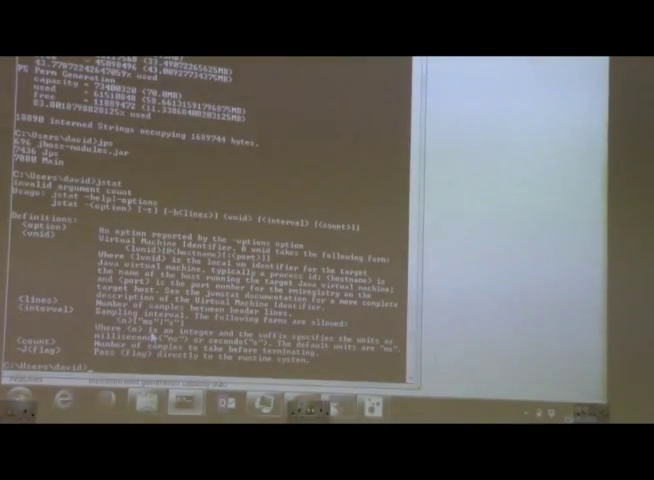
- Run jstat -gcoldcapacity 696 to print old-generation capacity statistics
{"action": "type", "text": "jstat -gcoldcapacity 696"}
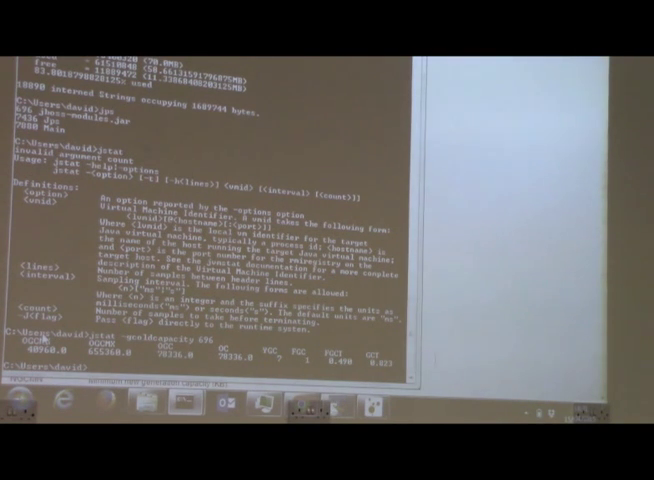
{"action": "mouse_move", "coordinate": [284, 348]}
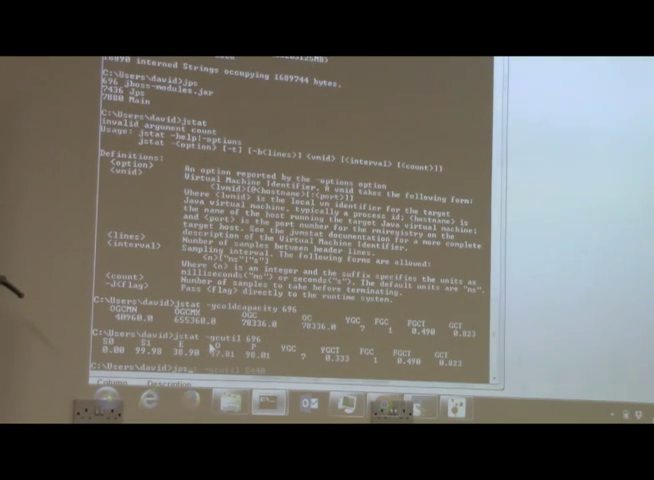
- Run jstat -gcoldcapacity again for further garbage-collection statistics
{"action": "type", "text": "jstat -gcoldcapacity"}
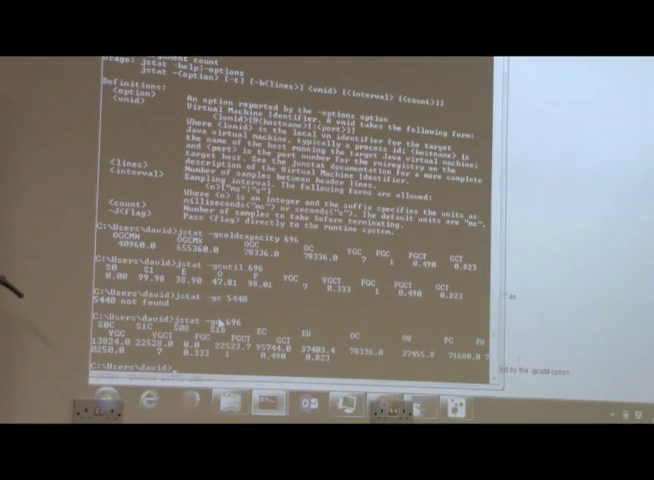
{"action": "mouse_move", "coordinate": [290, 320]}
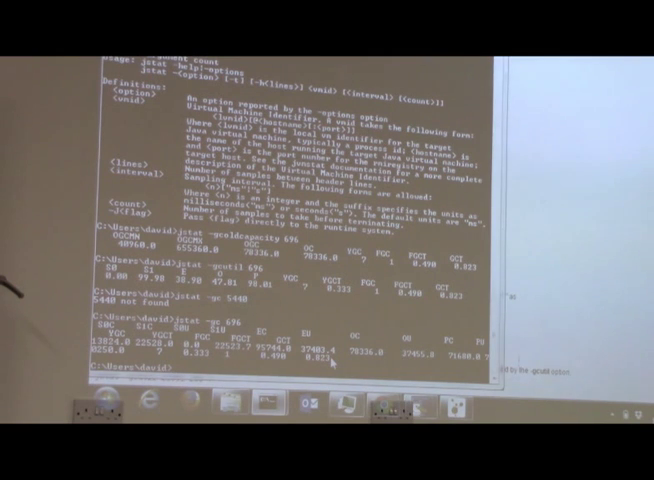
{"action": "type", "text": "jvis"}
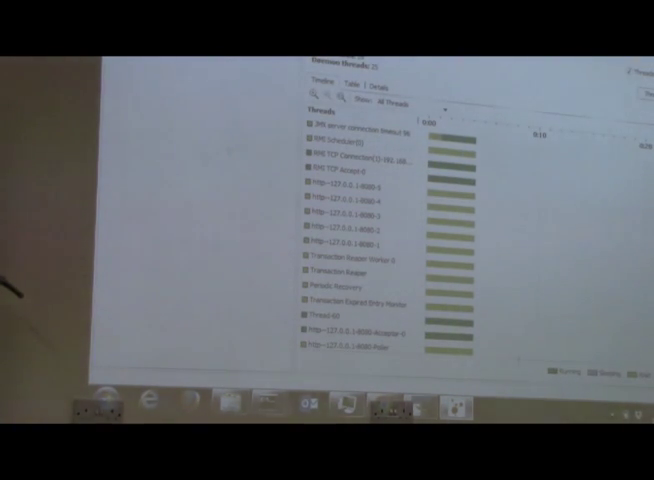
{"action": "scroll", "scroll_direction": "down", "scroll_amount": 3}
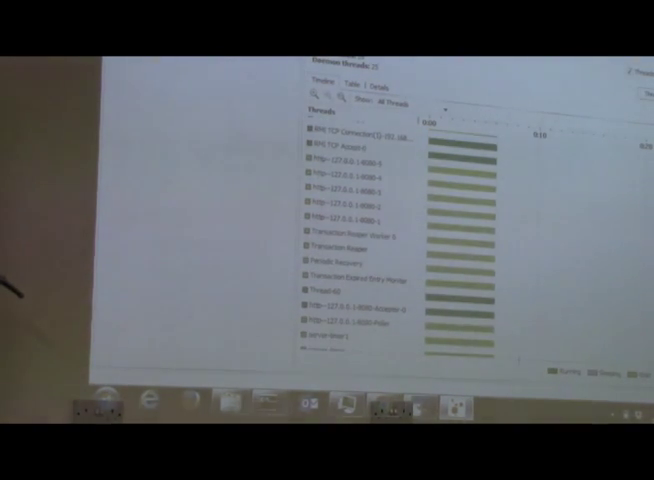
{"action": "scroll", "scroll_direction": "down", "scroll_amount": 3}
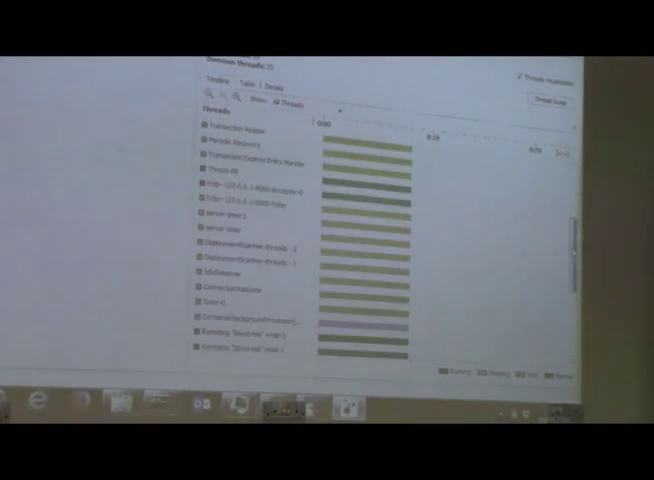
{"action": "scroll", "scroll_direction": "down", "scroll_amount": 3}
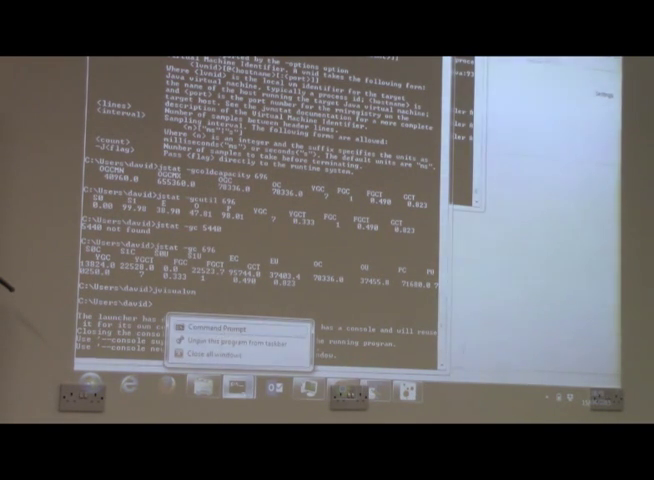
- Launch a second Command Prompt window from the taskbar jump list
{"action": "left_click", "coordinate": [220, 326]}
{"action": "type", "text": "jstack"}
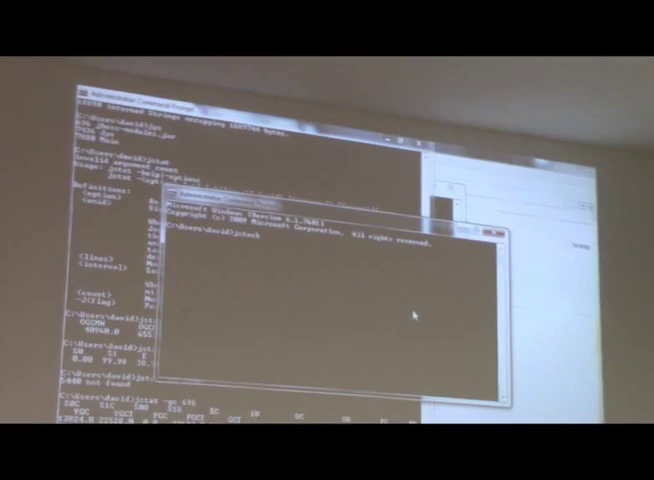
- Run the dump command against JBoss process 696 and review the stack-trace output
{"action": "type", "text": "696"}
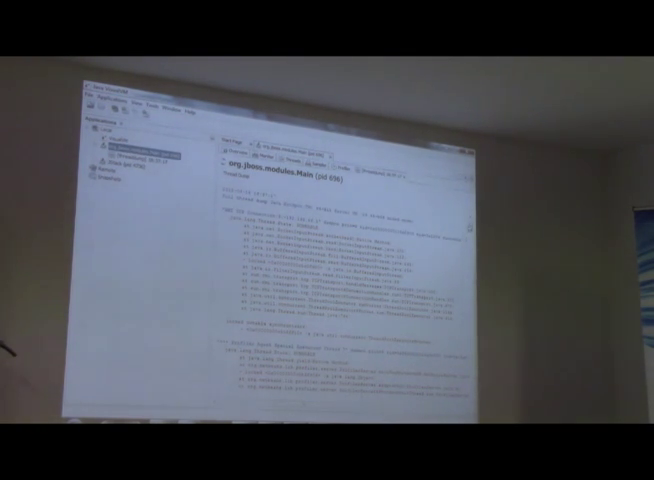
{"action": "scroll", "scroll_direction": "down", "scroll_amount": 3}
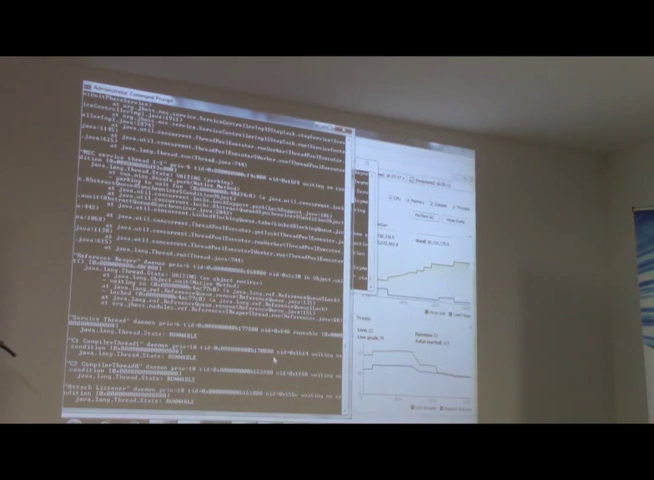
- Run jstack 896 for a thread dump and scroll through Oracle's jmap documentation
{"action": "scroll", "scroll_direction": "down", "scroll_amount": 3}
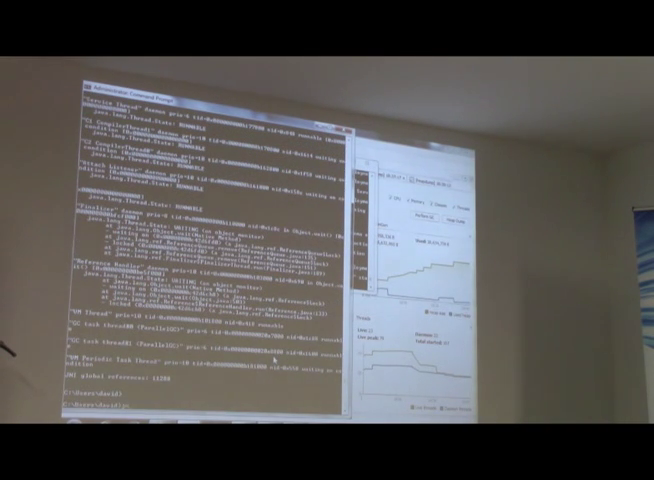
{"action": "type", "text": "jstack 896"}
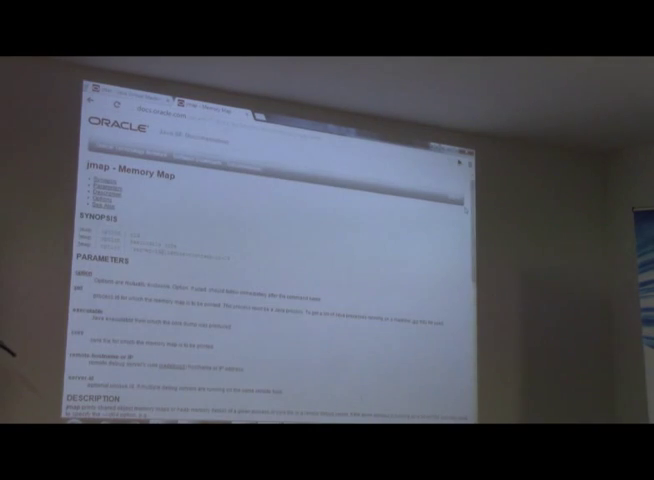
{"action": "scroll", "scroll_direction": "down", "scroll_amount": 3}
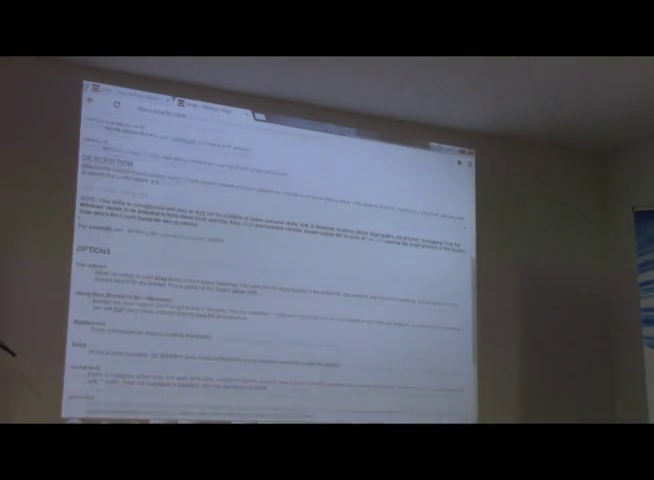